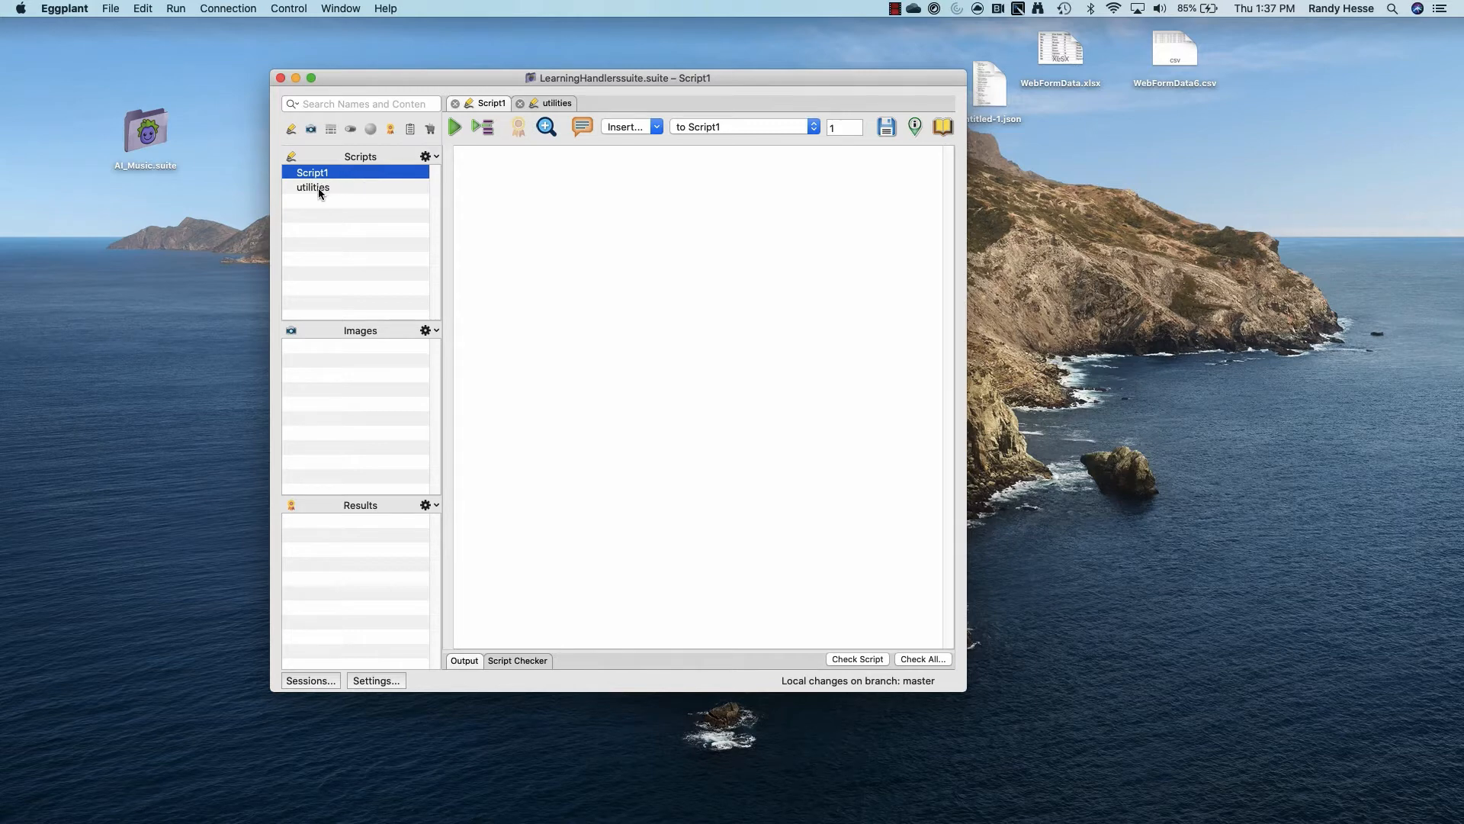
Start the first line of Script1 with the script name utilities.
{"action": "left_click", "coordinate": [312, 186]}
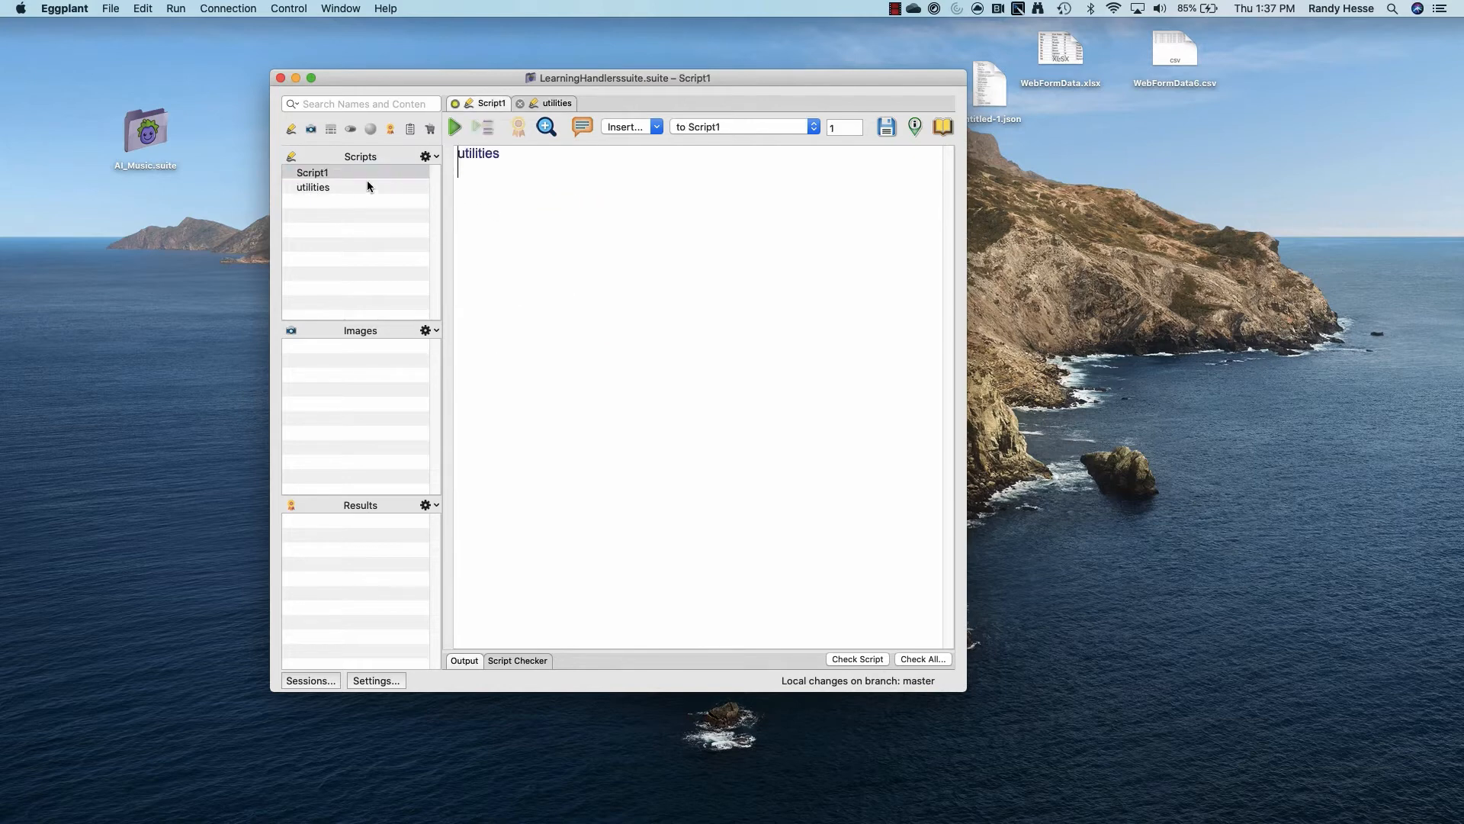
Complete the call as utilities.Module1 and run it to log From Module 1.
{"action": "type", "text": "."}
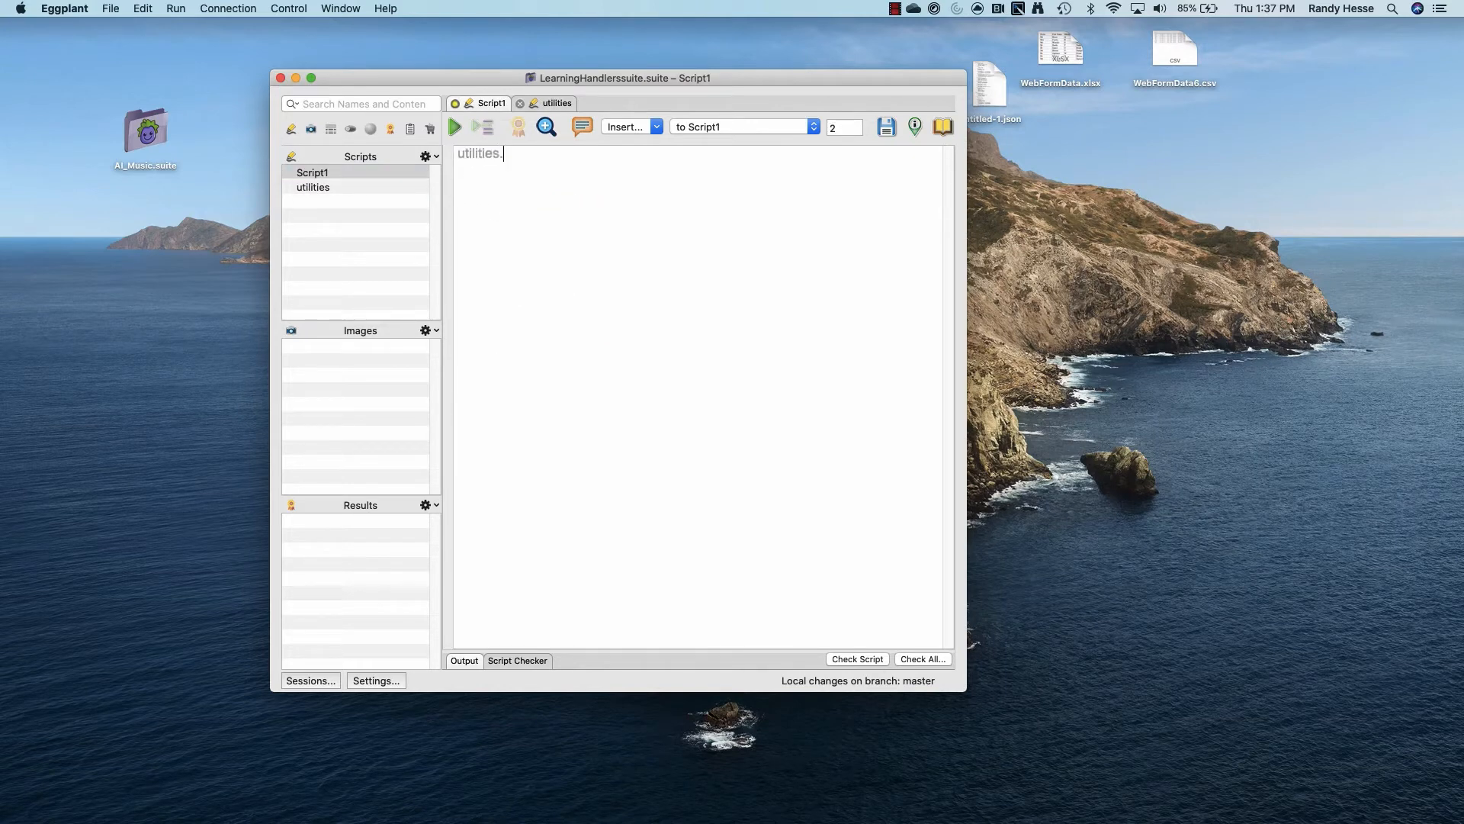
{"action": "type", "text": "Module1"}
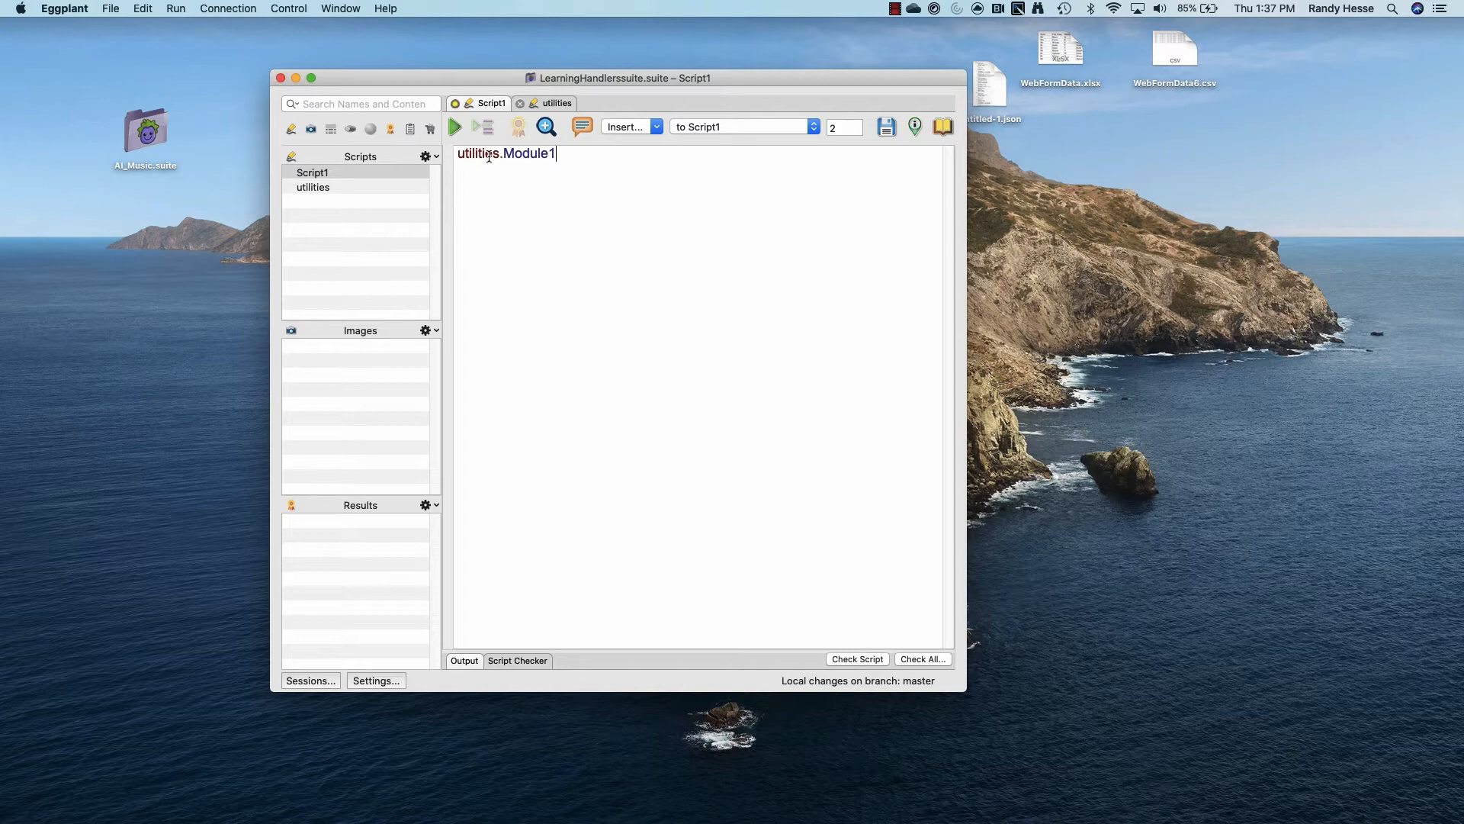
{"action": "left_click", "coordinate": [455, 127]}
{"action": "type", "text": "2"}
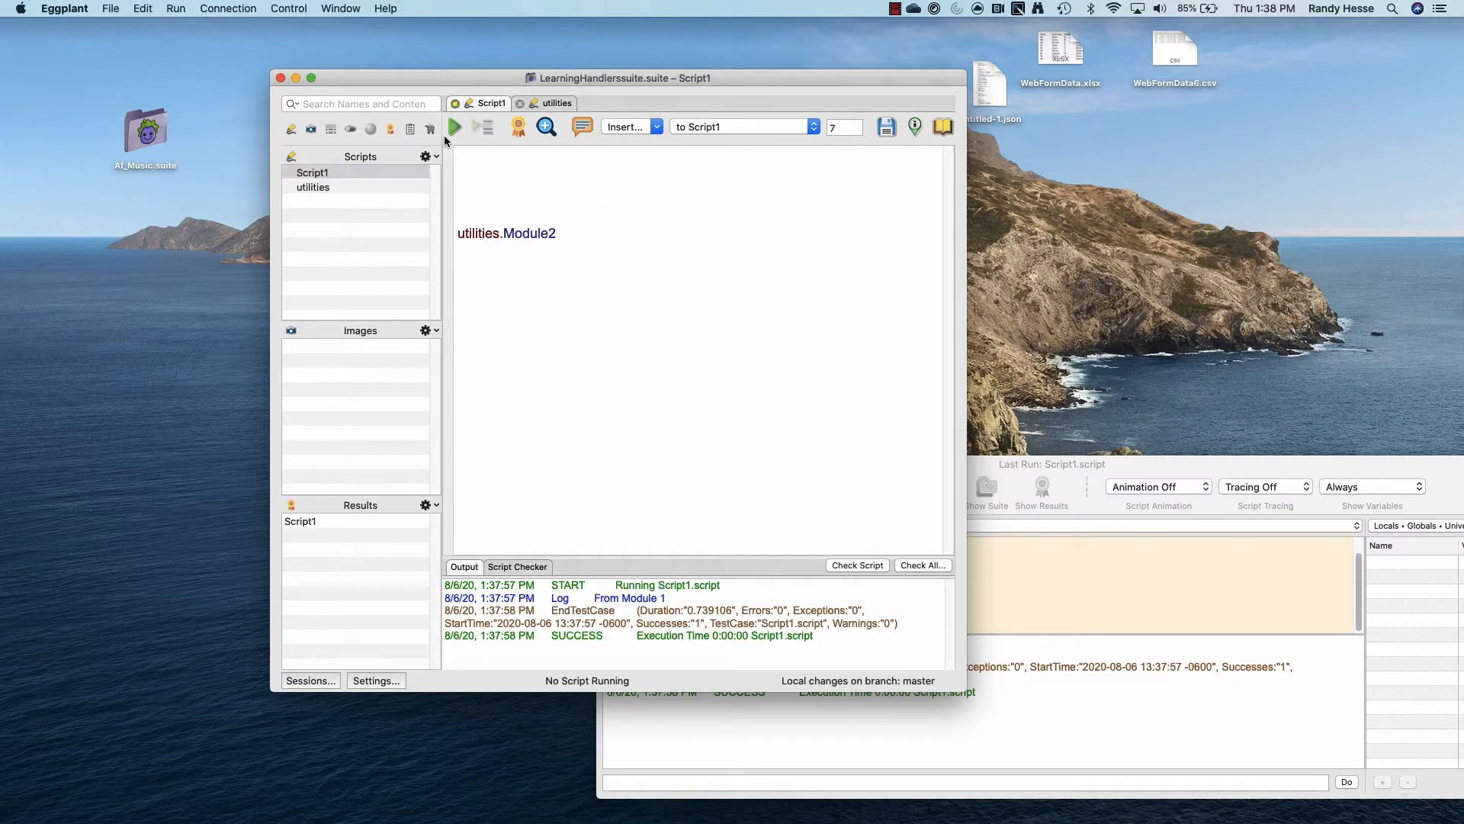
Run the Module2 call, dismiss the failure, then rewrite as put utilities.Module3 into var and log var.
{"action": "left_click", "coordinate": [454, 126]}
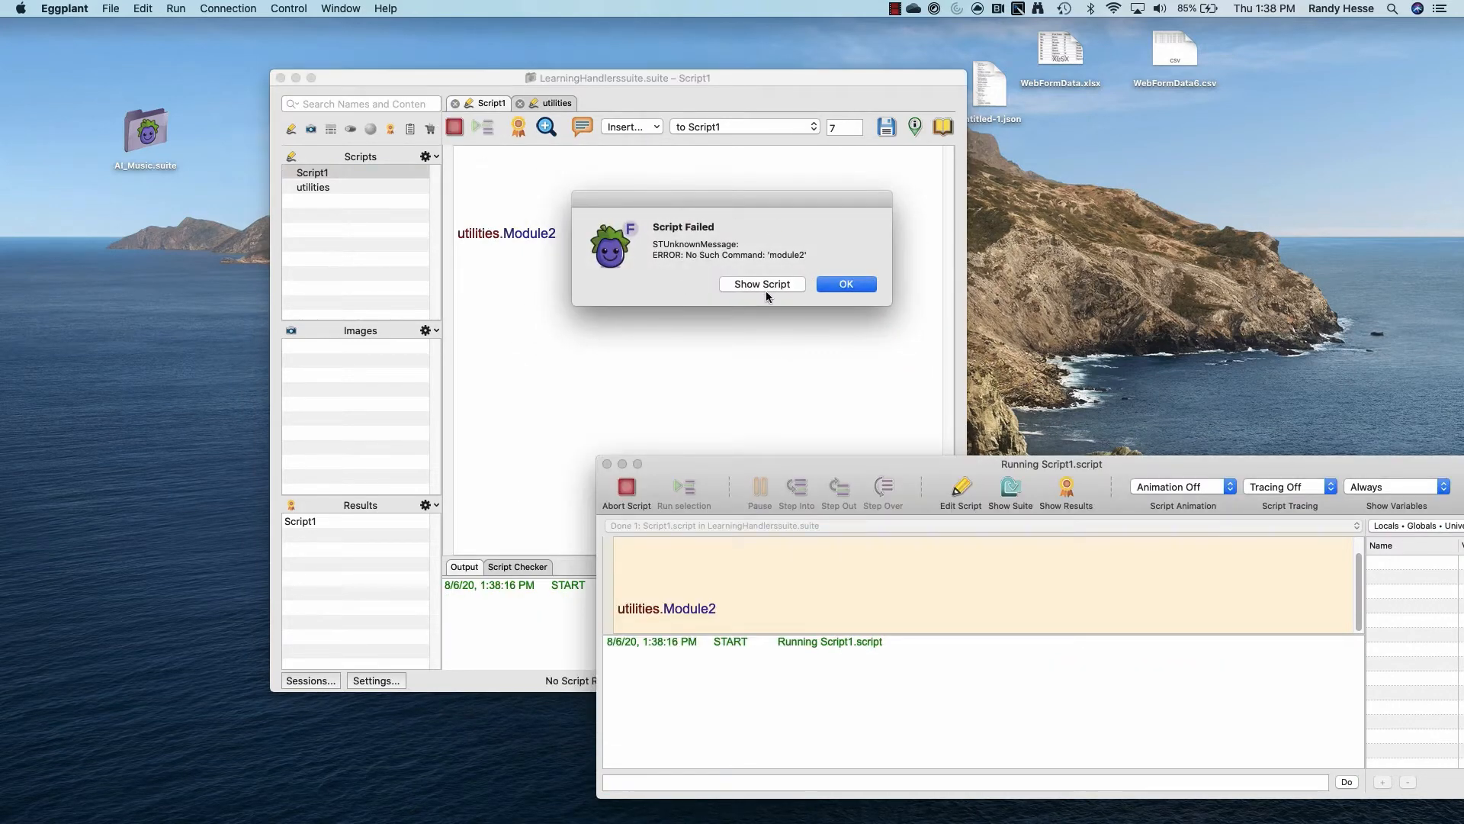
{"action": "left_click", "coordinate": [844, 283]}
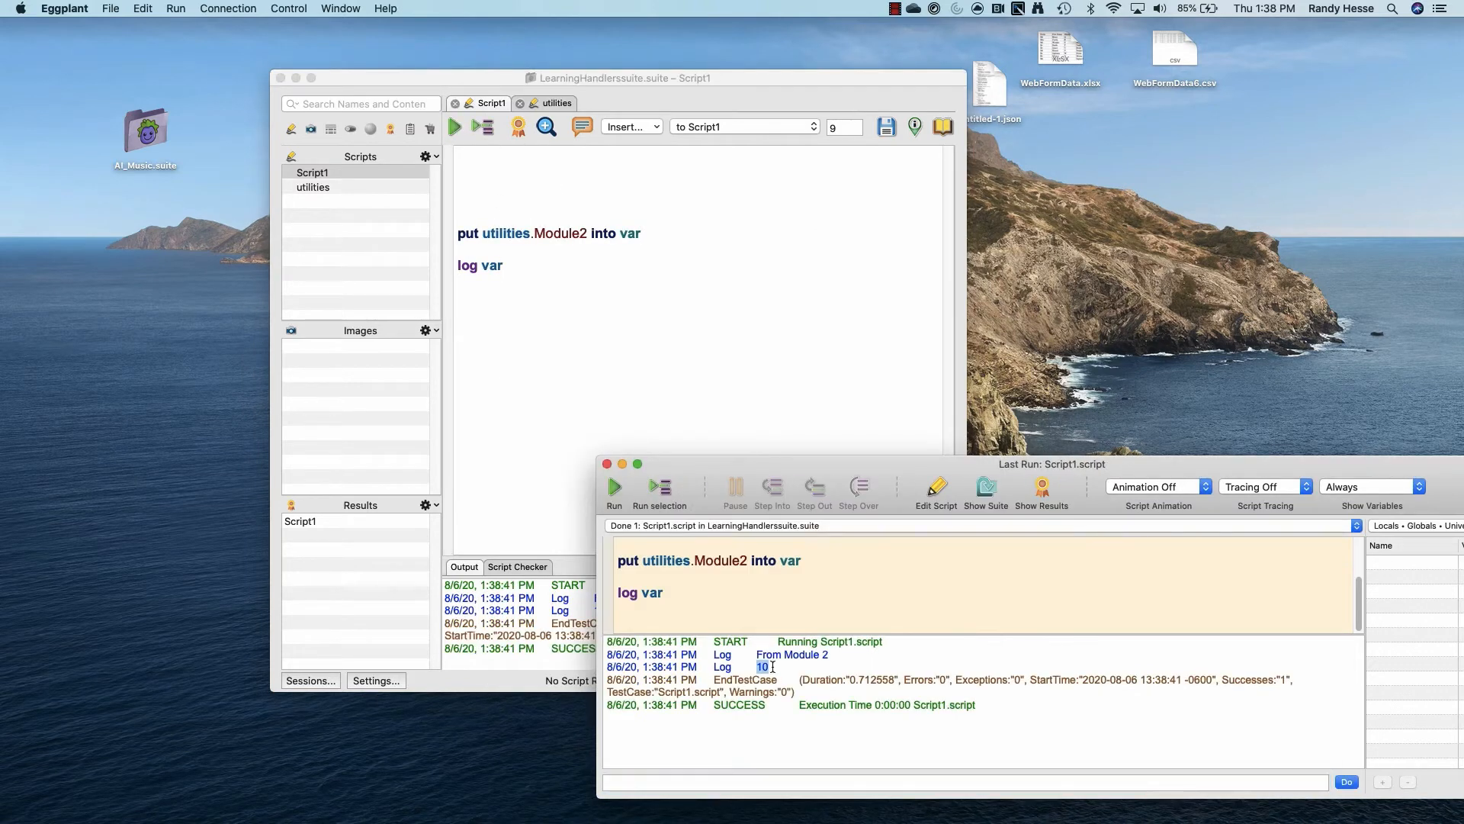
{"action": "left_click", "coordinate": [556, 102]}
{"action": "type", "text": "utilities.mod"}
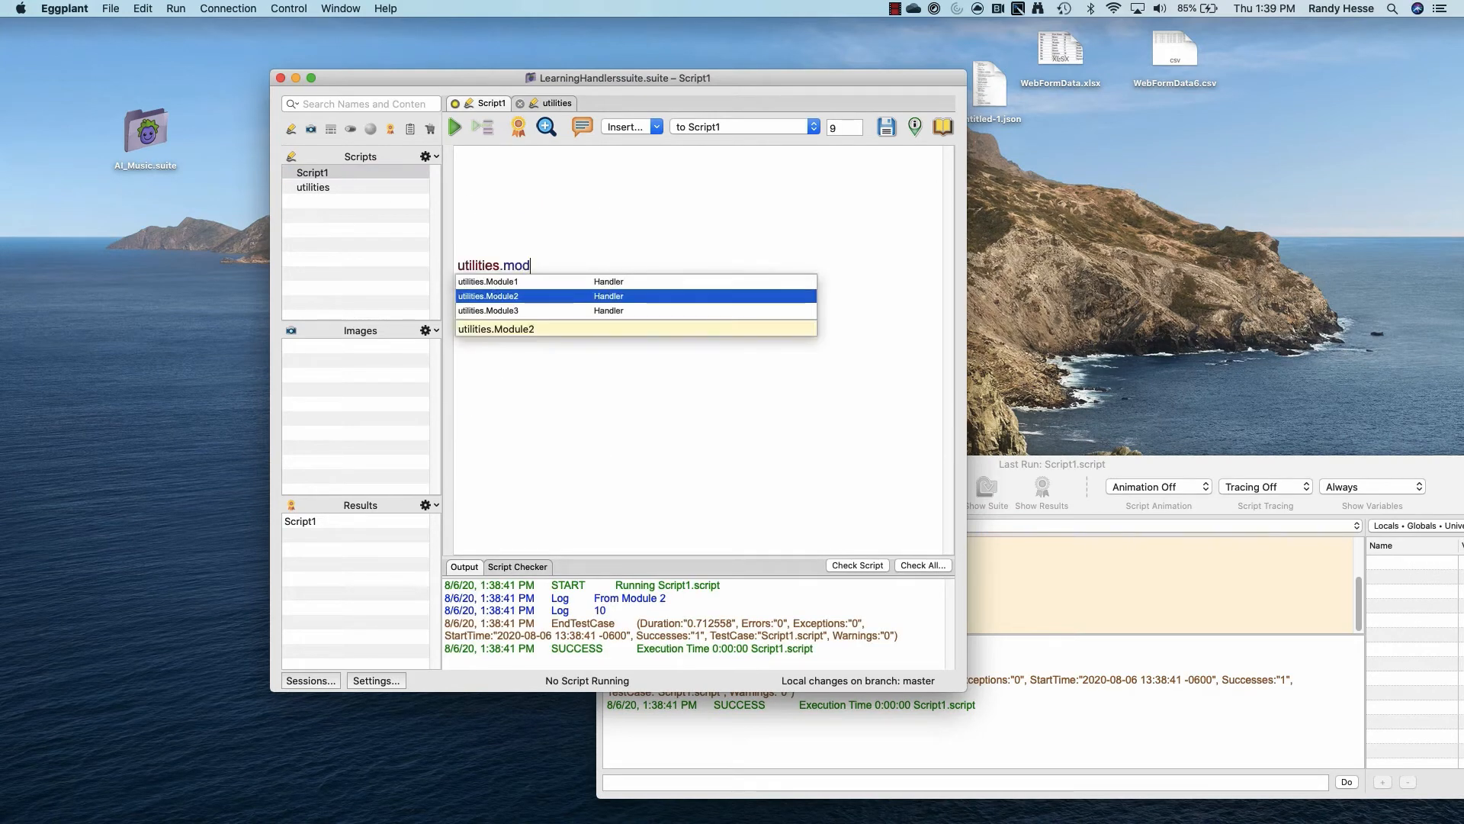
{"action": "left_click", "coordinate": [488, 309]}
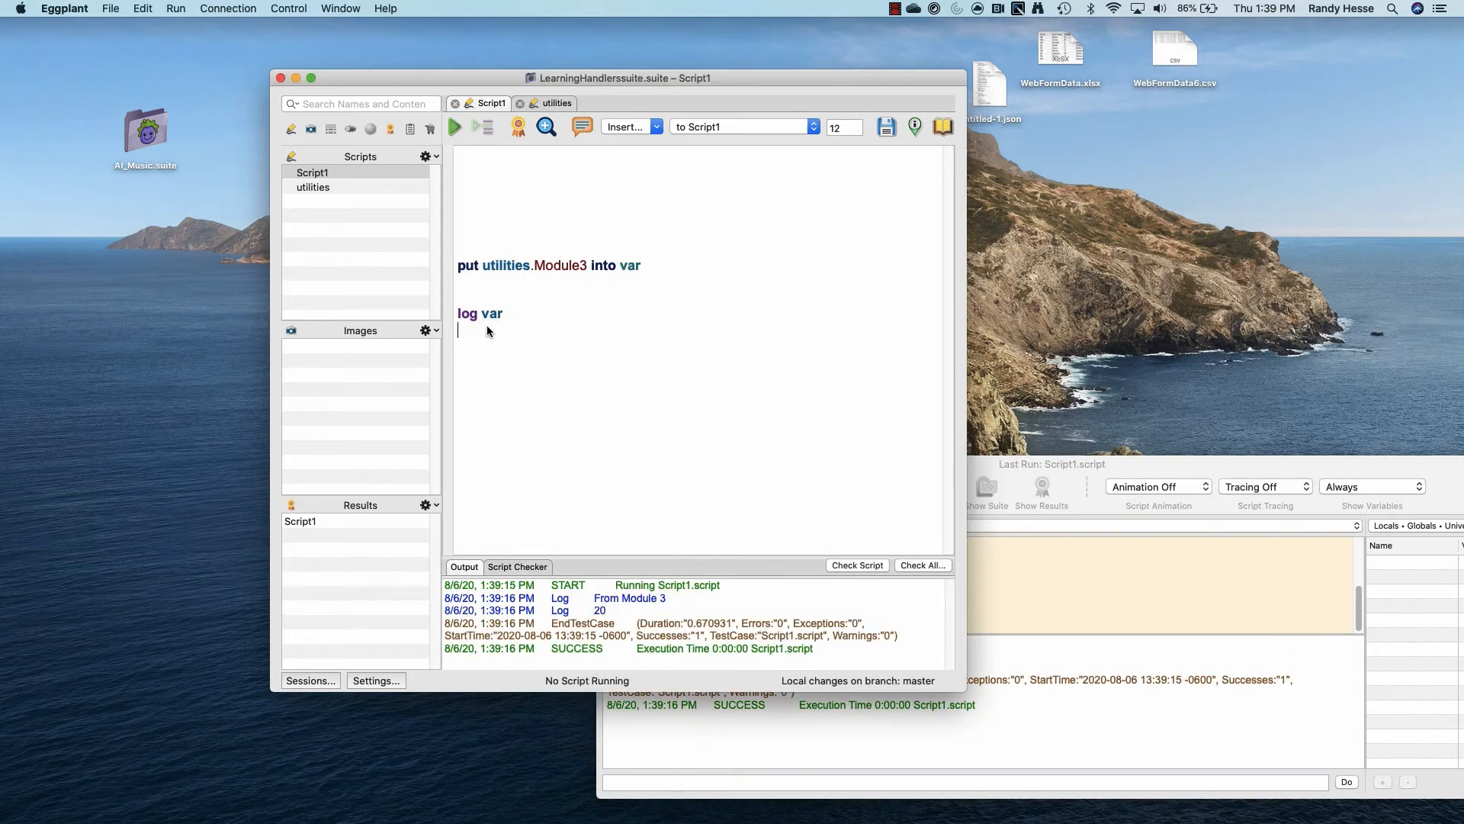
Give Module1 a var1 parameter with a log line, call it with "30" and run to log Varibles is 30.
{"action": "left_click", "coordinate": [313, 186]}
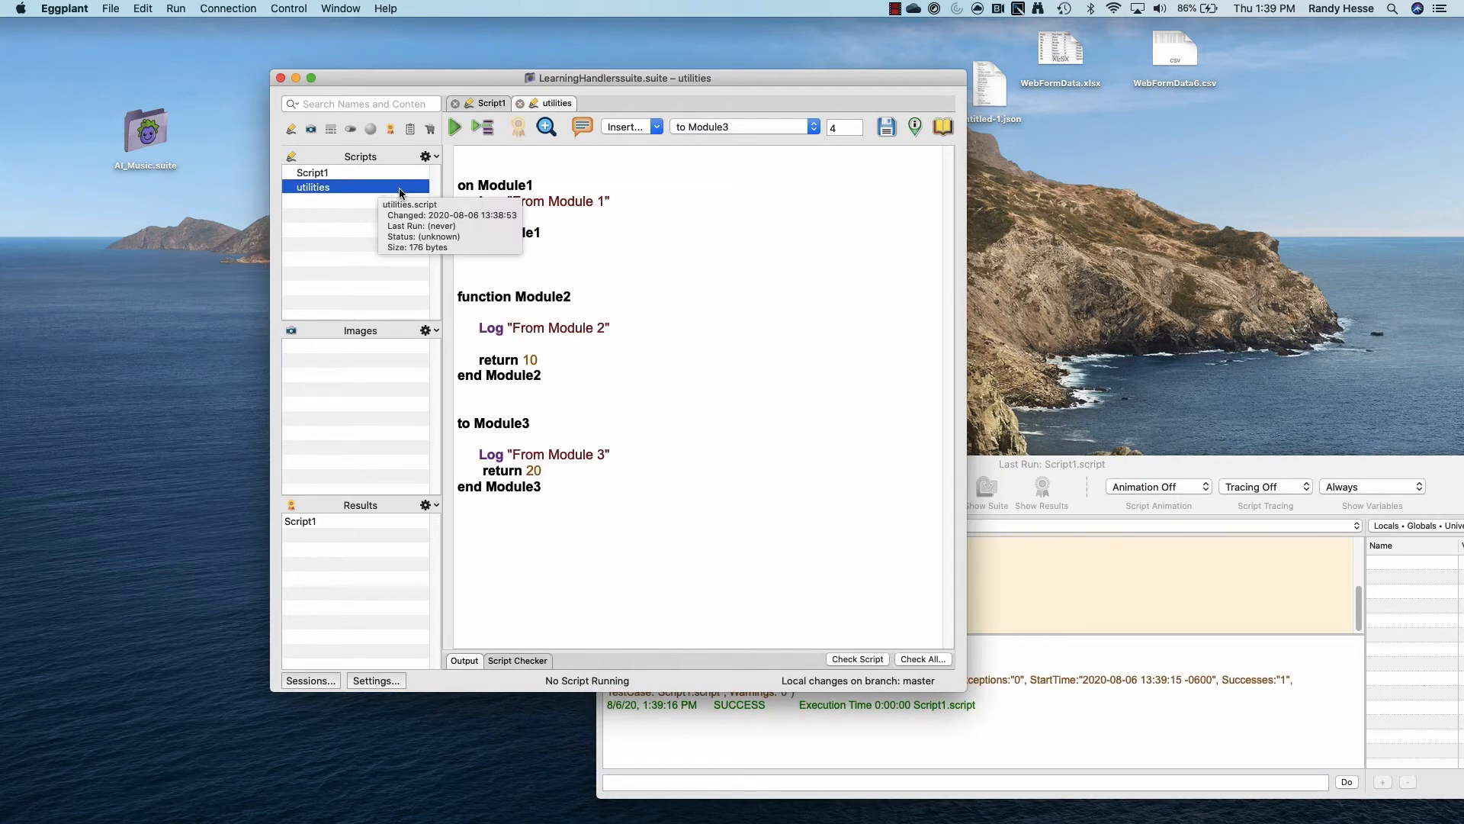
{"action": "left_click", "coordinate": [312, 173]}
{"action": "type", "text": " var1"}
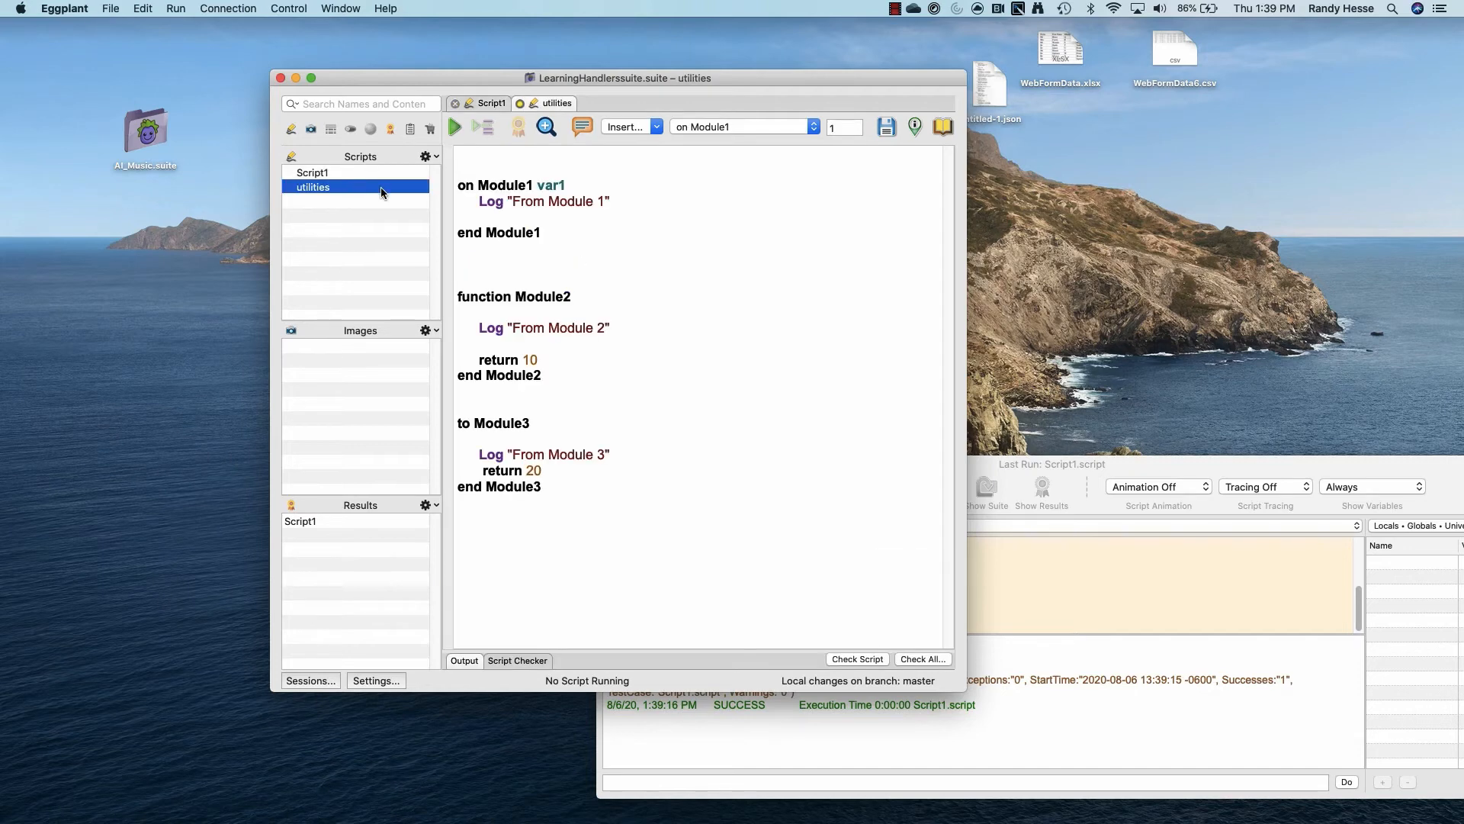
{"action": "type", "text": "log \"Var\""}
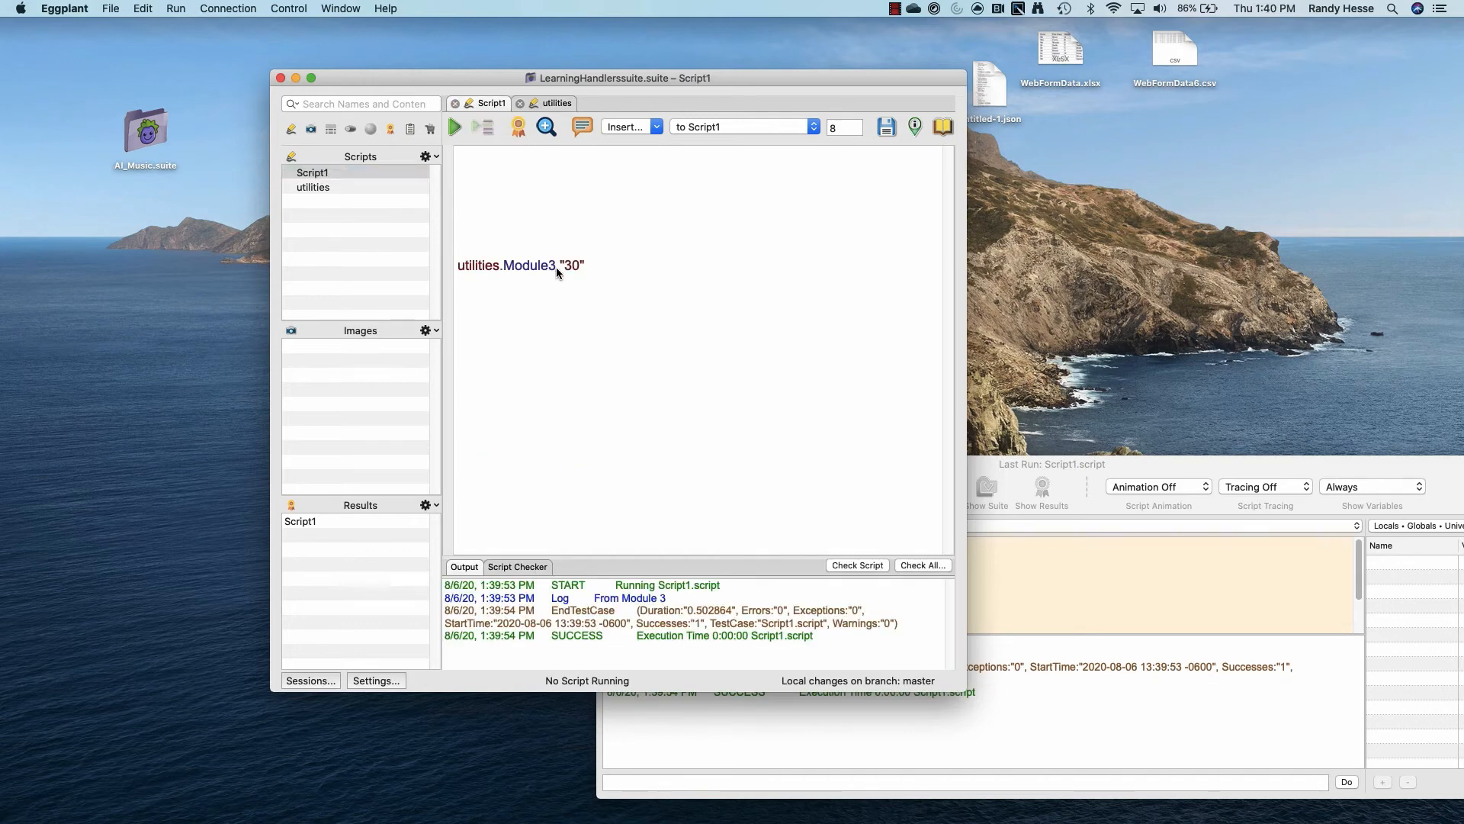
{"action": "left_click", "coordinate": [454, 127]}
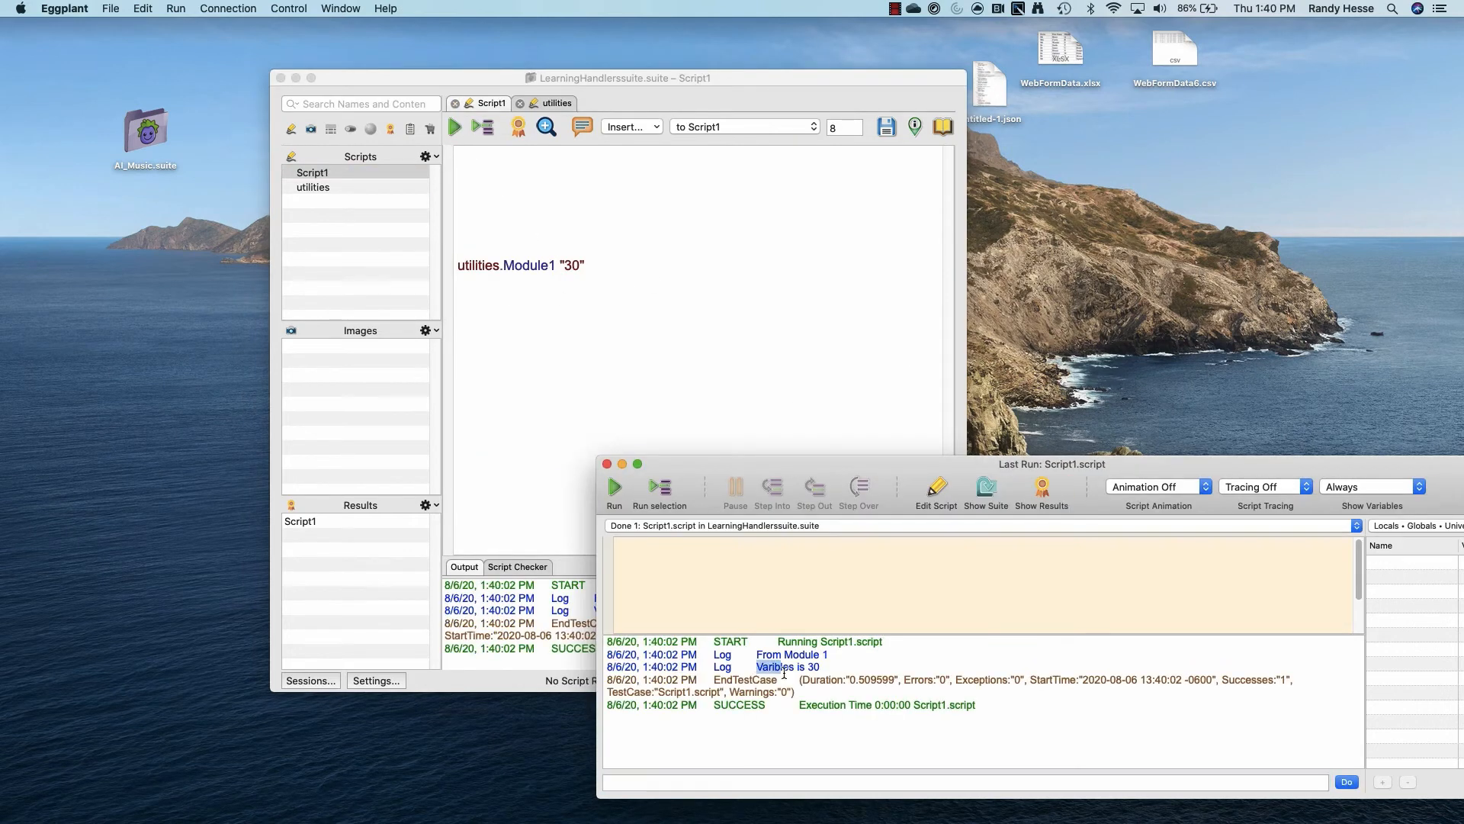
{"action": "left_click", "coordinate": [312, 186]}
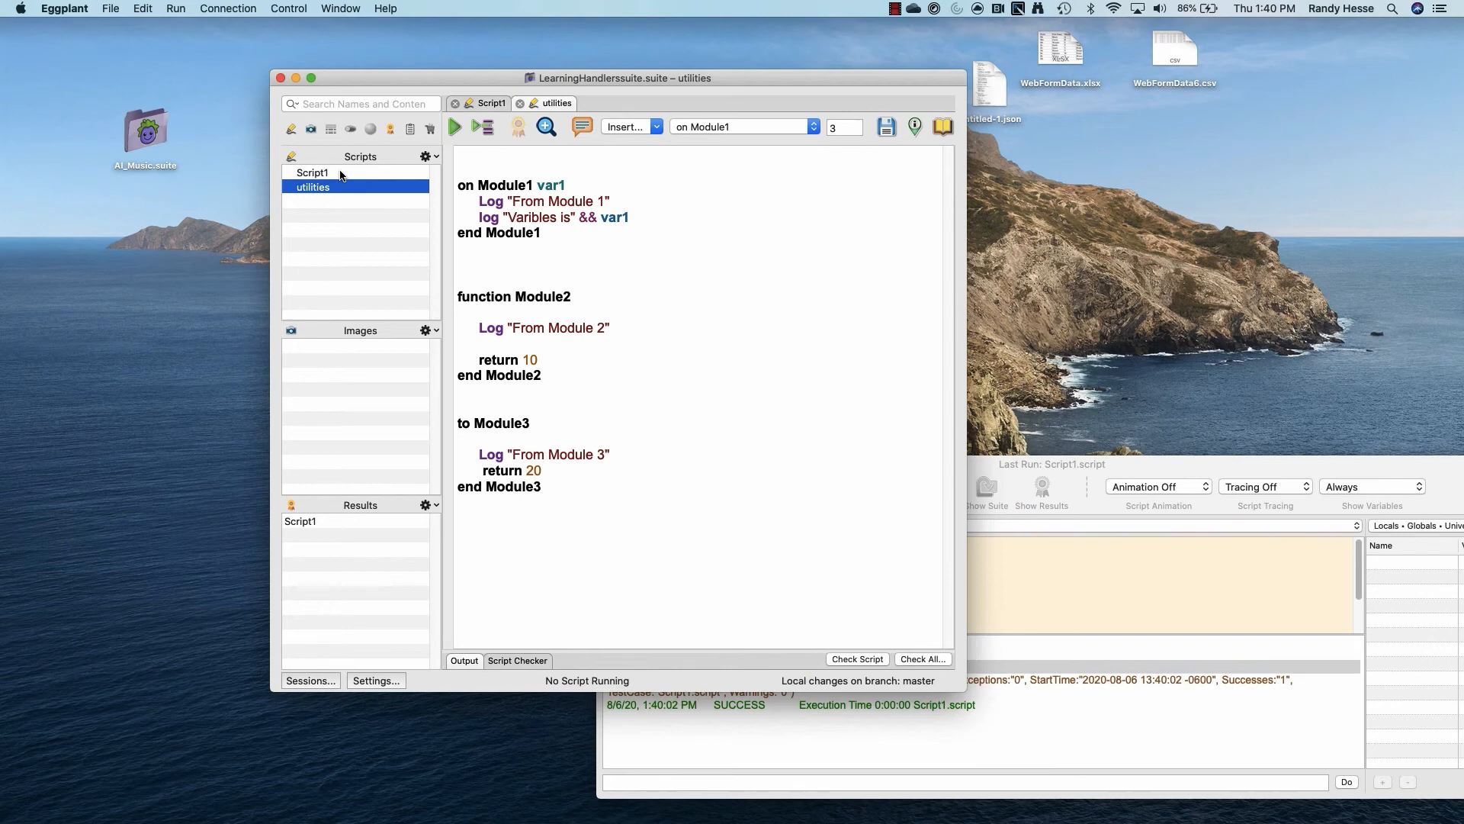
Add var2, var3 to Module2 returning their sum, call it with ("30","60") and run to log 90.
{"action": "left_click", "coordinate": [569, 296]}
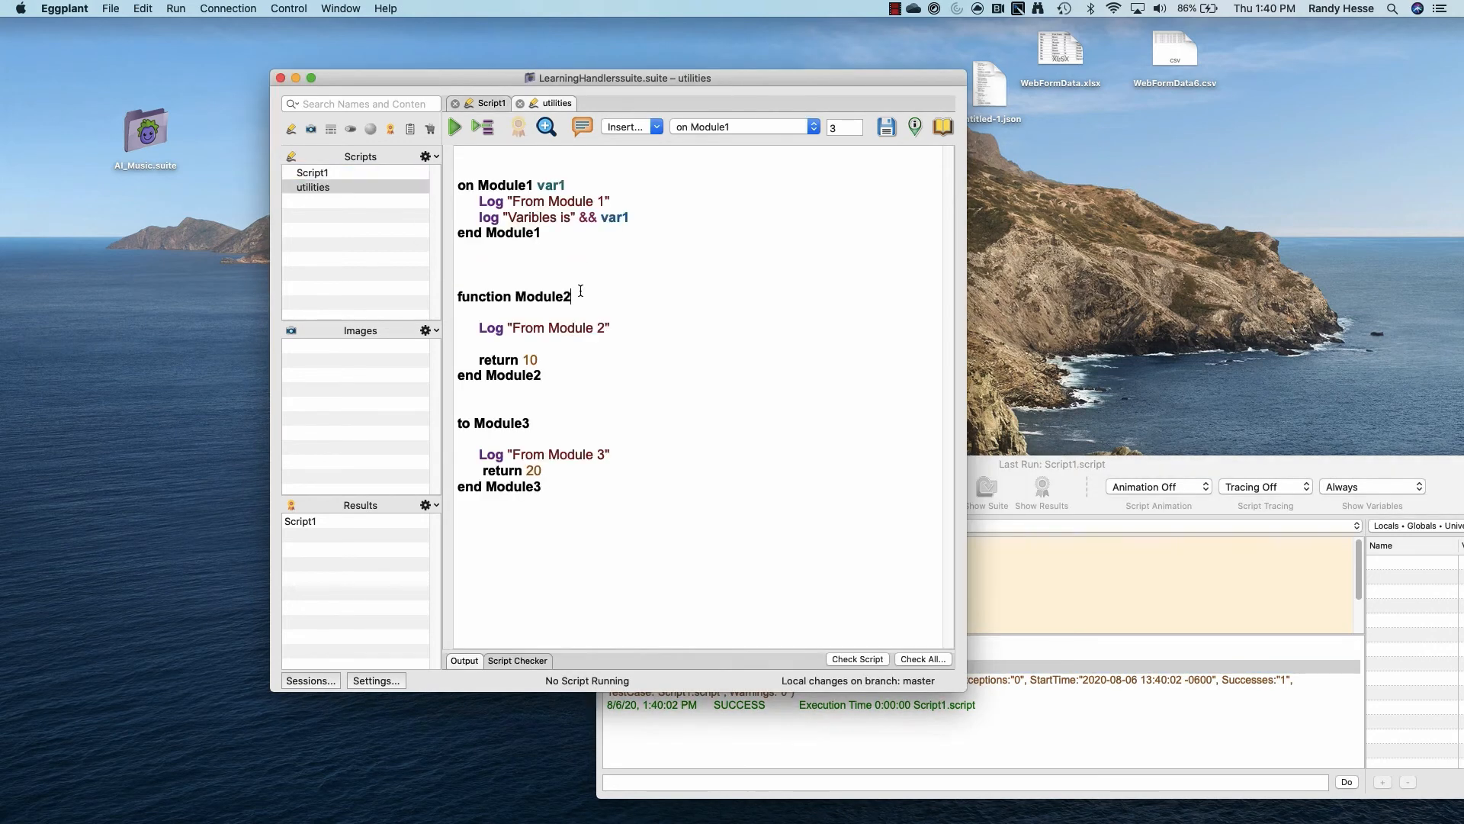
{"action": "type", "text": "var2, va"}
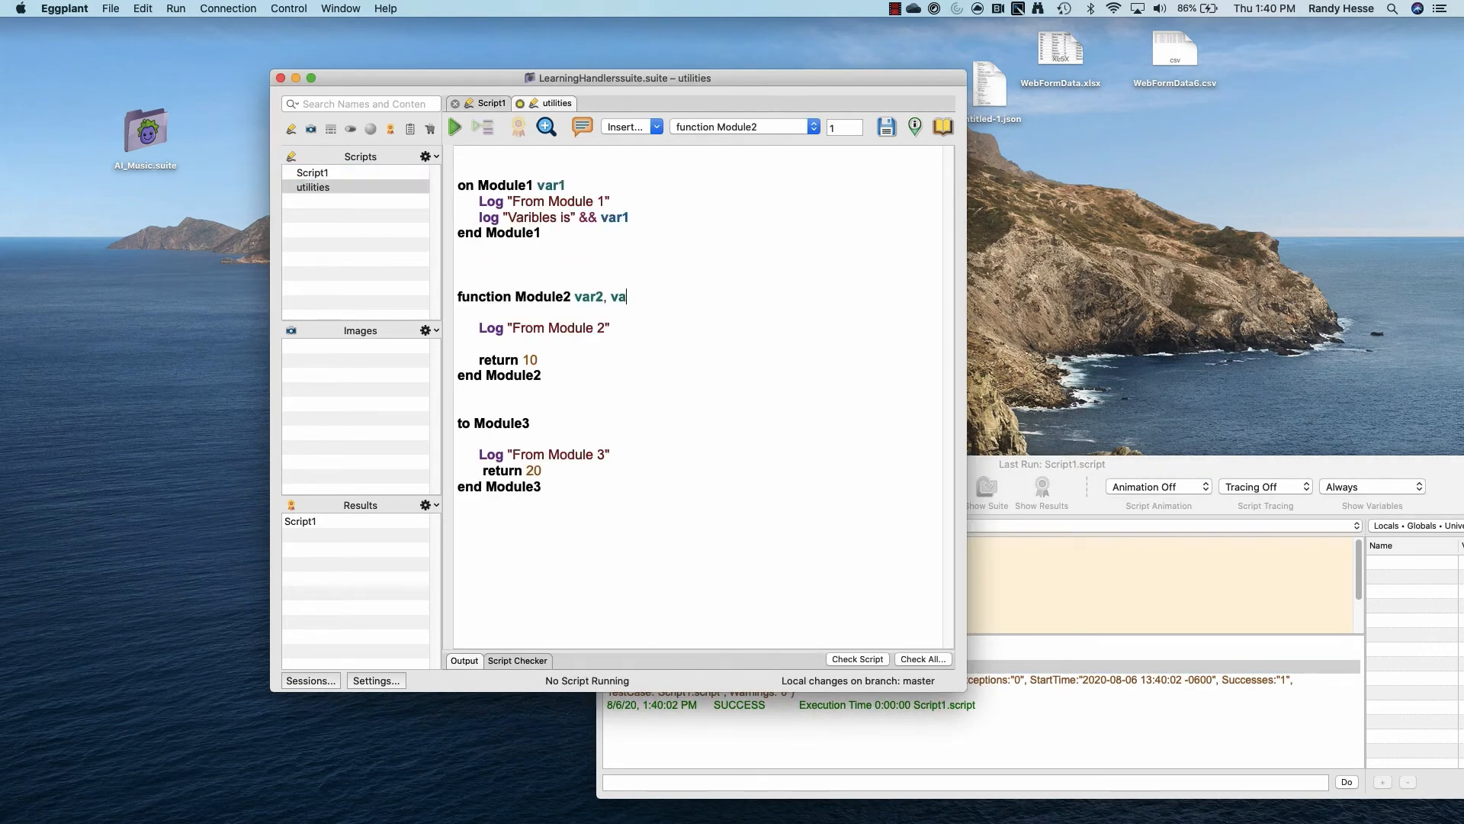
{"action": "type", "text": "r3"}
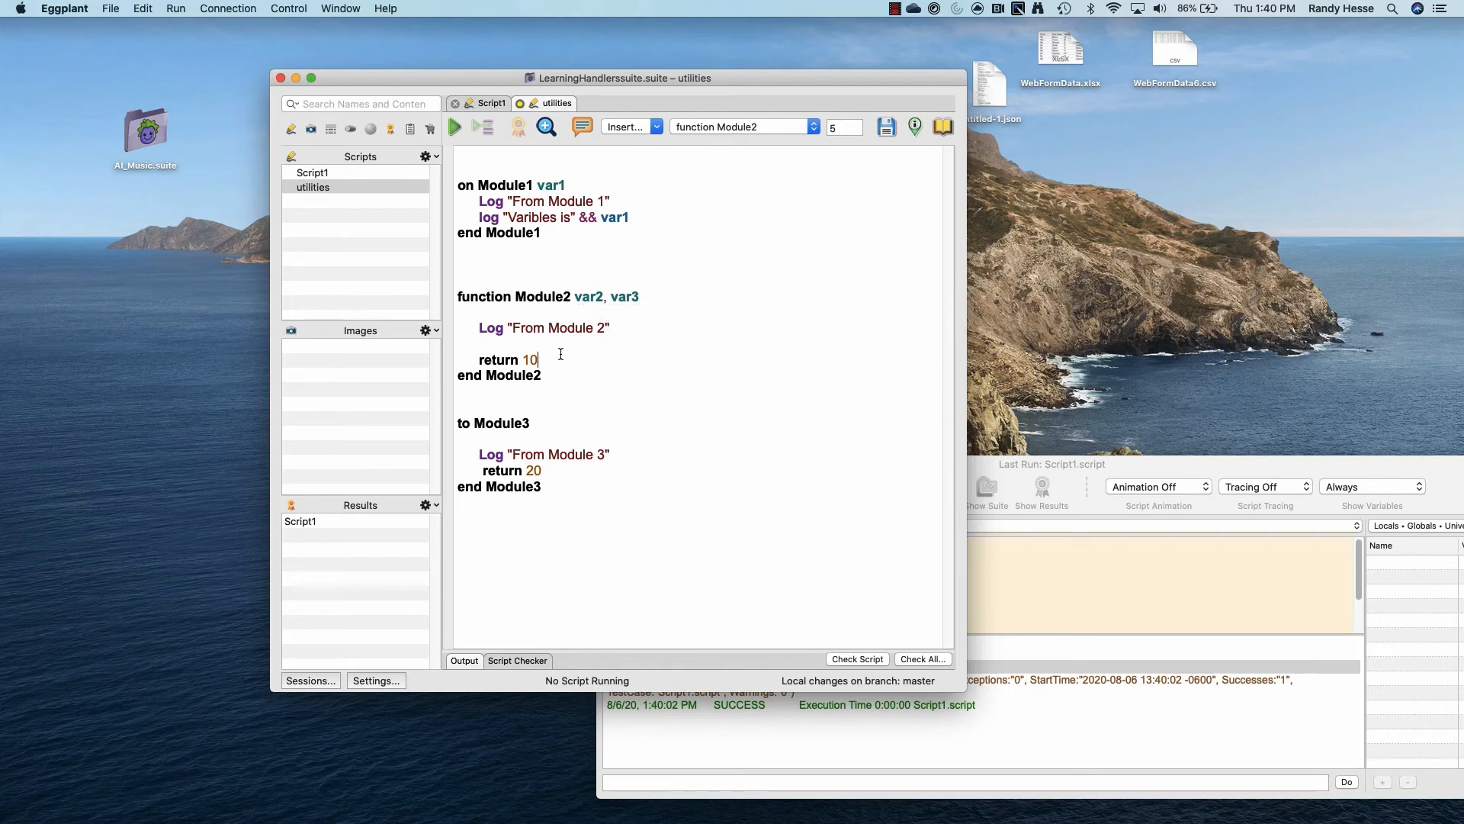
{"action": "type", "text": "var2"}
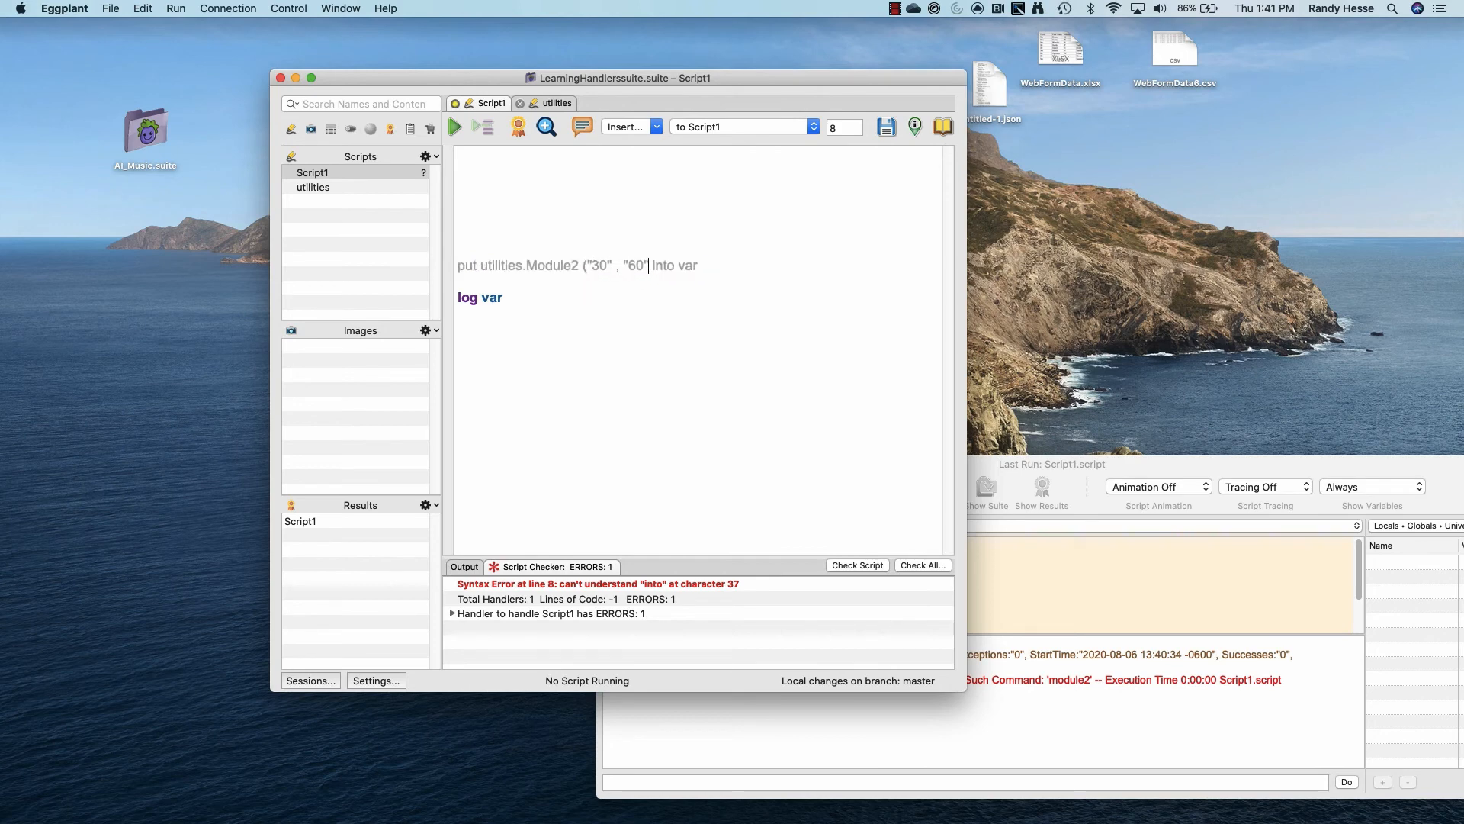
{"action": "left_click", "coordinate": [454, 127]}
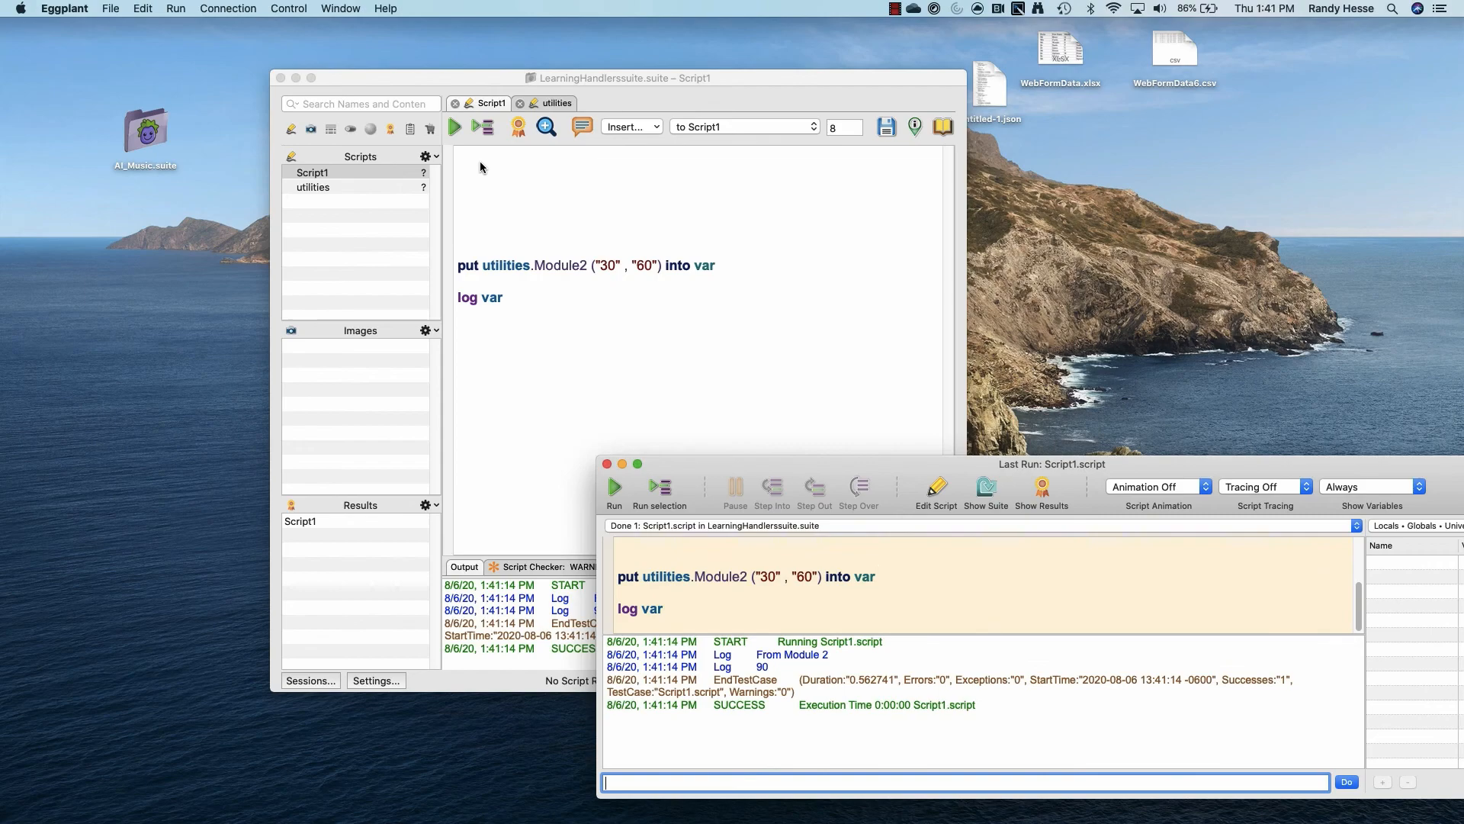